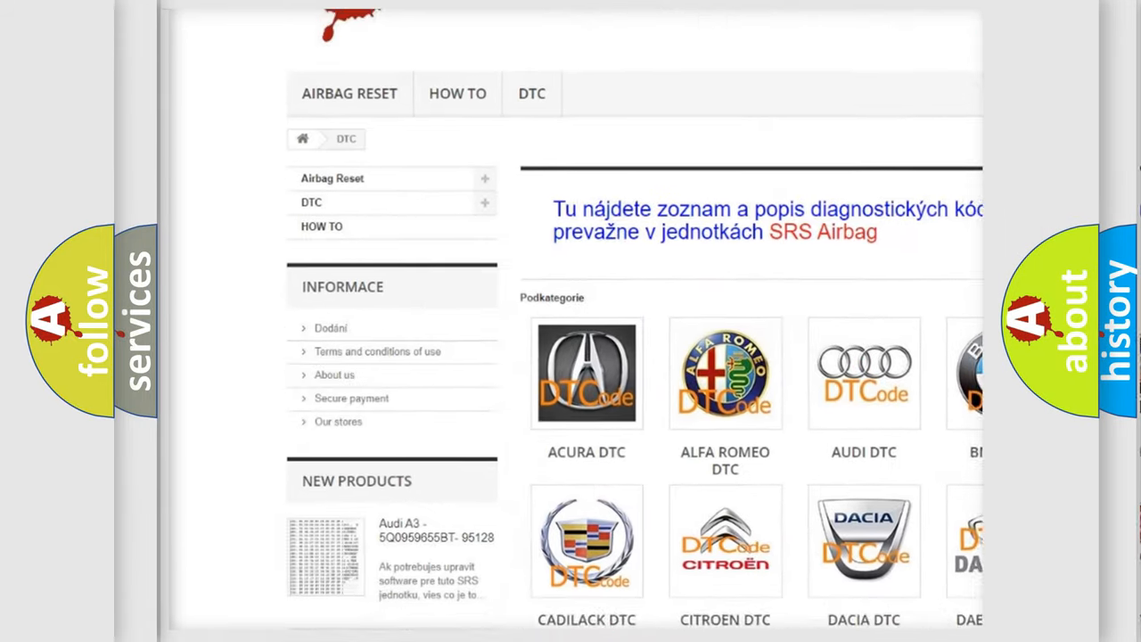
{"action": "scroll", "scroll_direction": "down", "scroll_amount": 3}
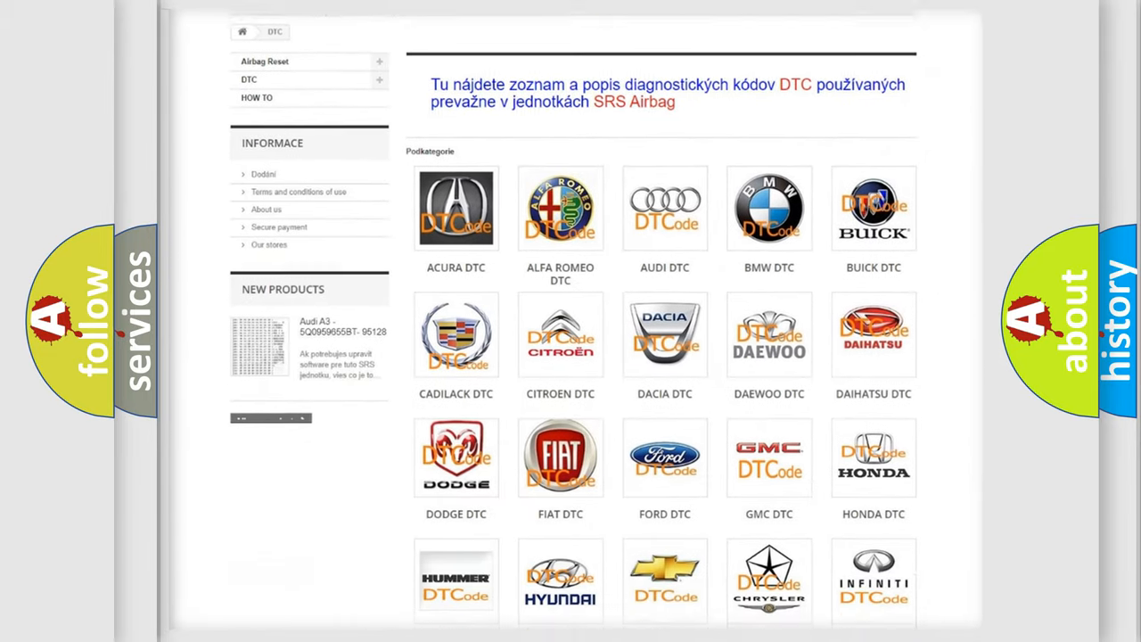
{"action": "scroll", "scroll_direction": "down", "scroll_amount": 3}
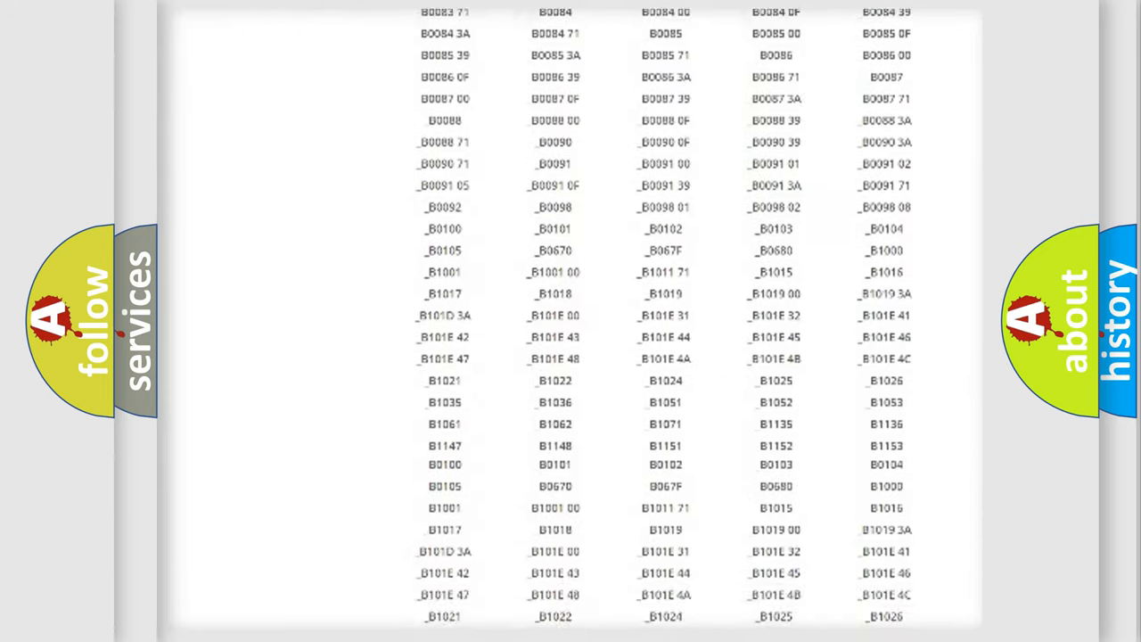
{"action": "scroll", "scroll_direction": "down", "scroll_amount": 3}
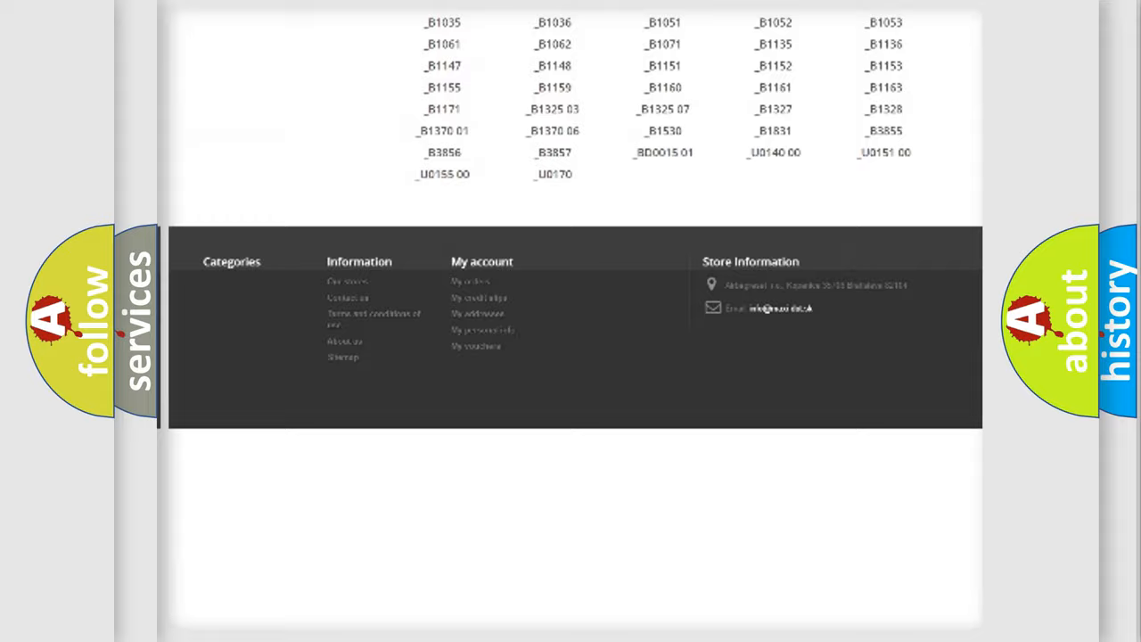